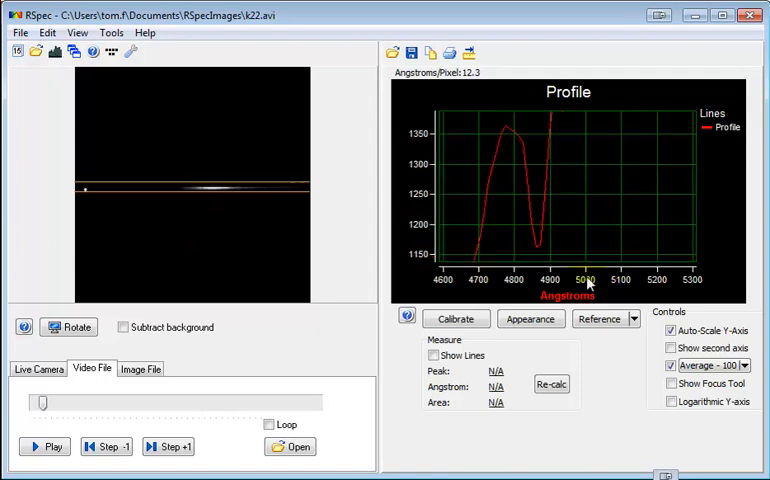
Enable Show Lines so the band near 5026 Å reads peak 446.5, area 181,338.
left_click(432, 356)
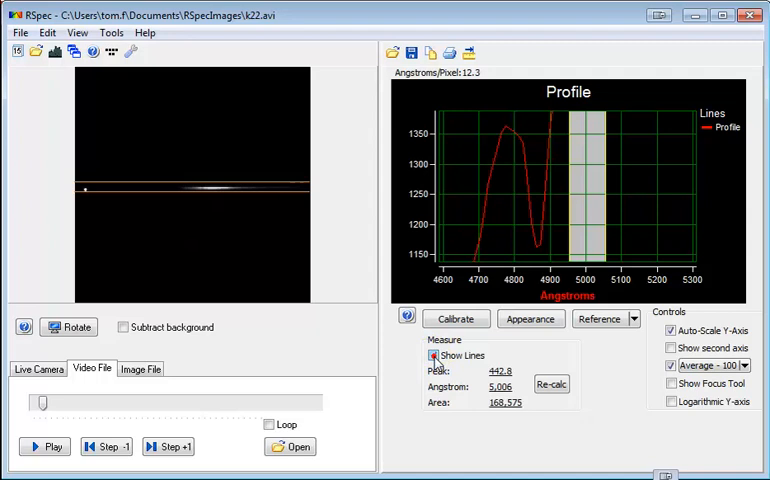
left_click(432, 356)
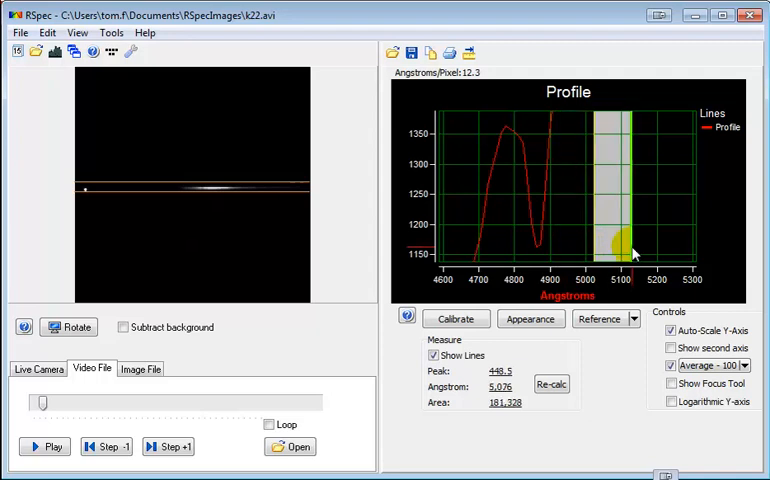
Place the linked measure lines over the 4861 Å dip, reading peak 431.0, area 75,721.
left_click(588, 248)
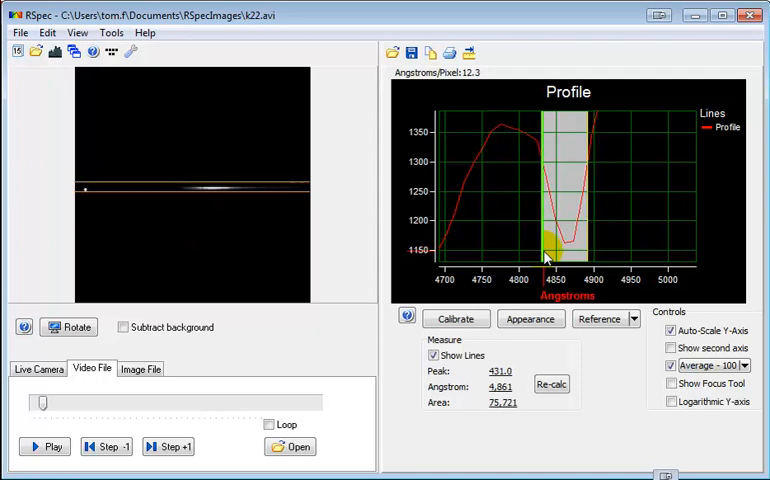
left_click(552, 384)
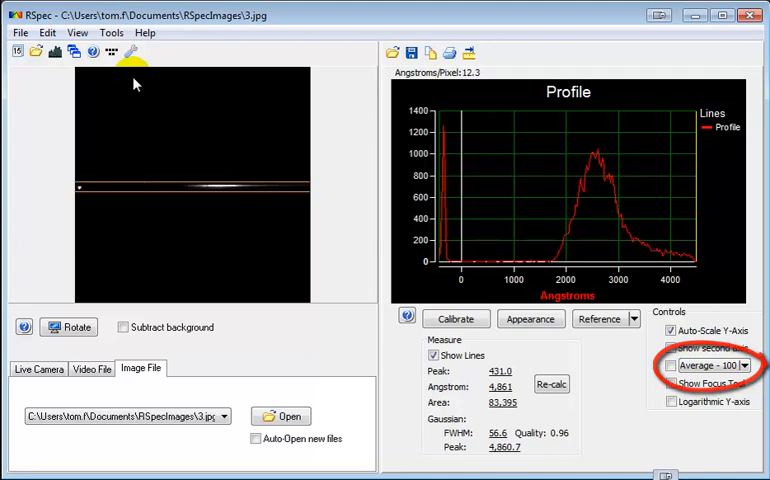
mouse_move(112, 52)
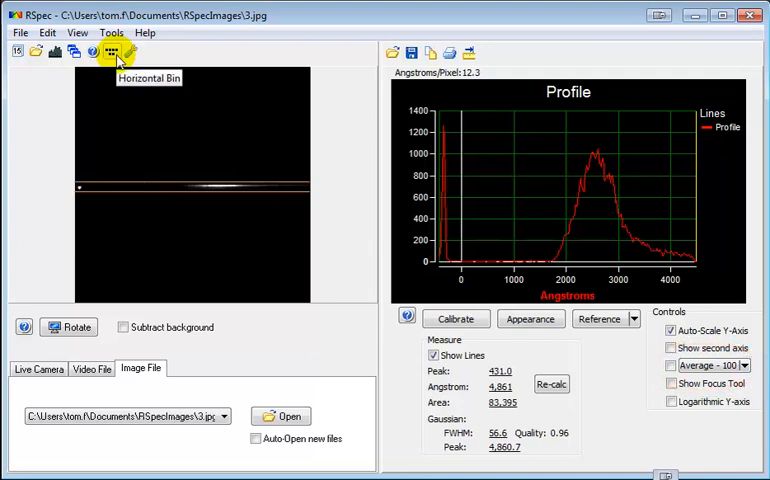
mouse_move(118, 52)
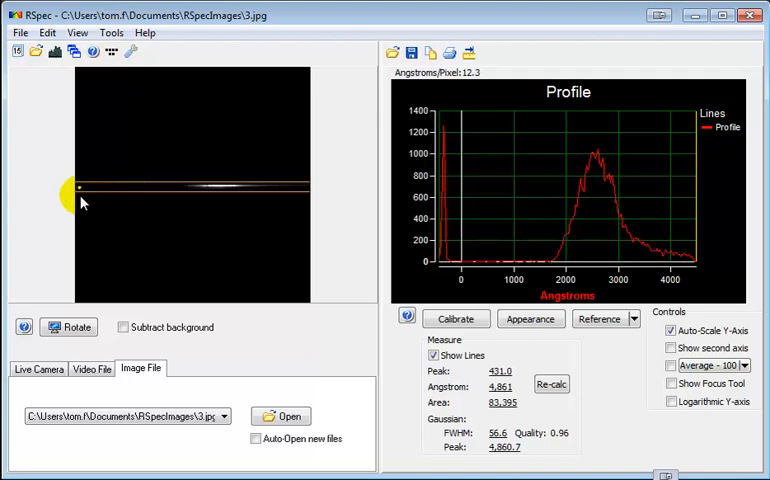
mouse_move(88, 200)
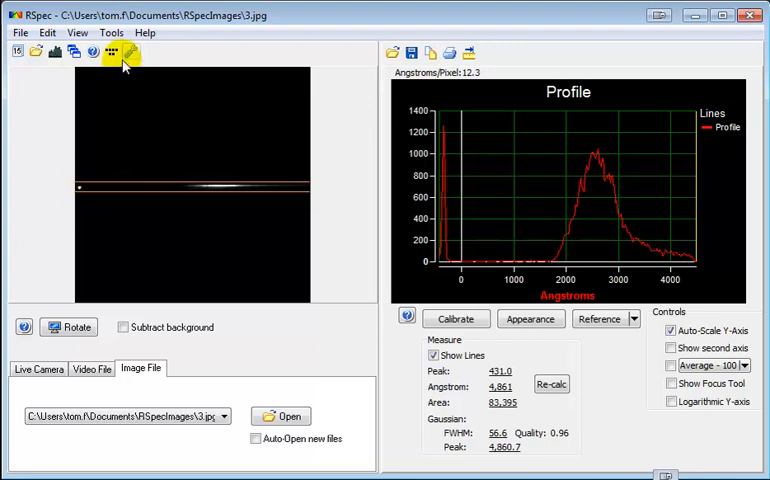
Apply Bin 6 horizontal binning so the 3.jpg spectrum profile smooths out.
left_click(112, 52)
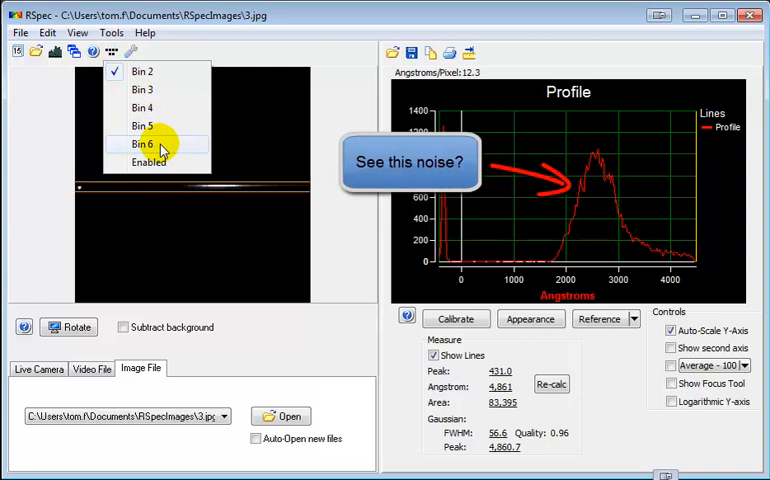
left_click(142, 144)
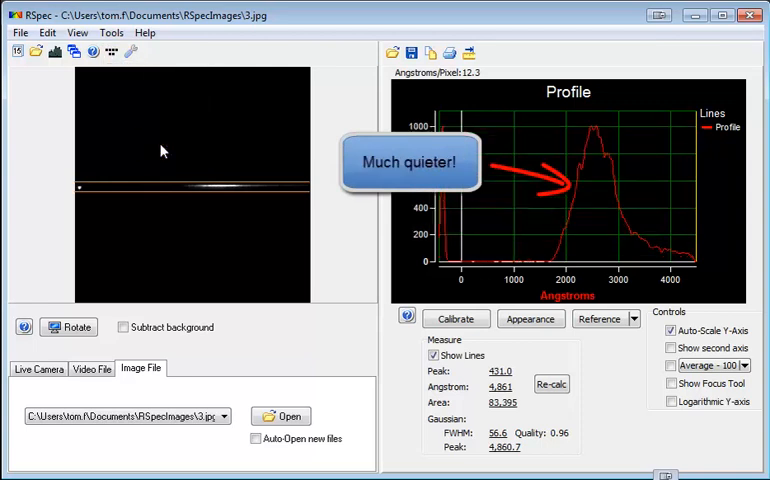